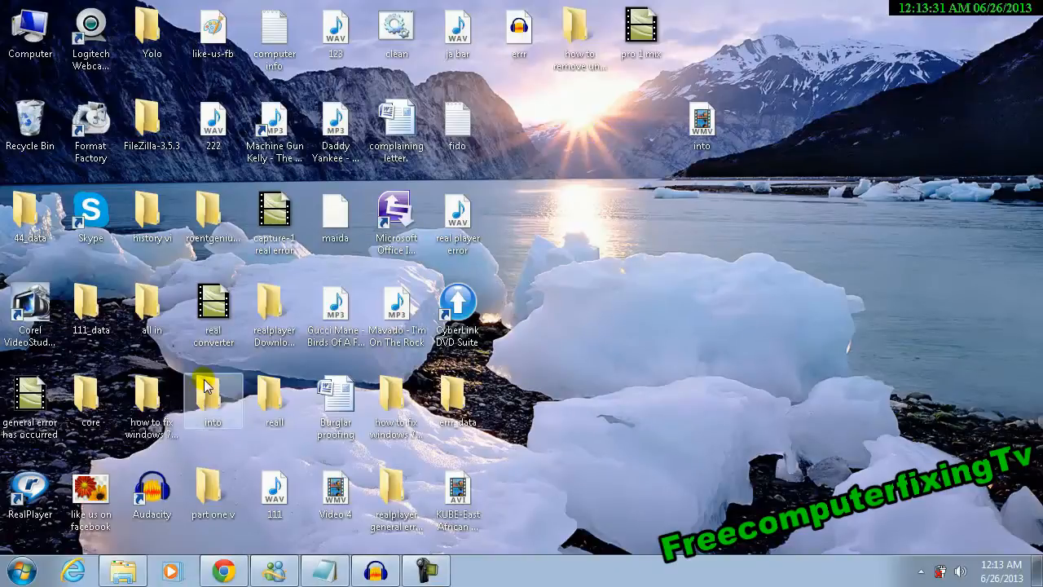
Bring up the Start menu programs list to launch Notepad
click(20, 567)
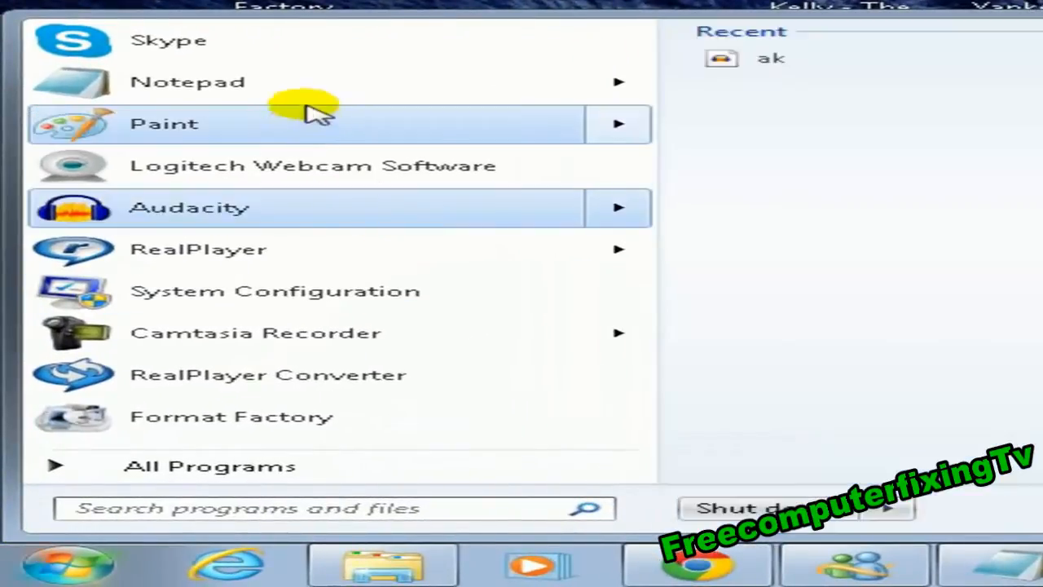
mouse_move(1011, 562)
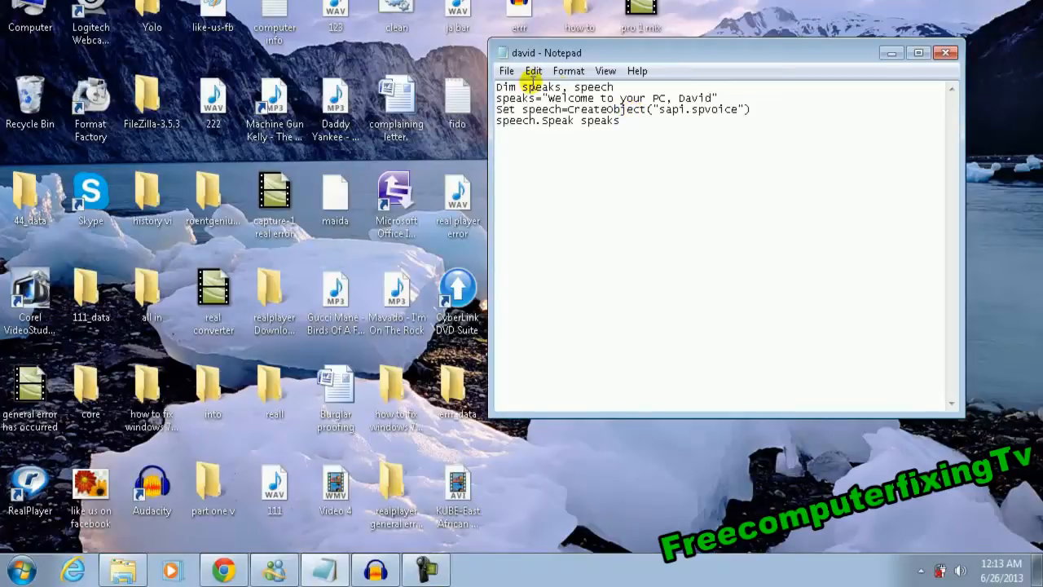
Save the script via Save As to the Desktop under the file name david.vbs
click(505, 72)
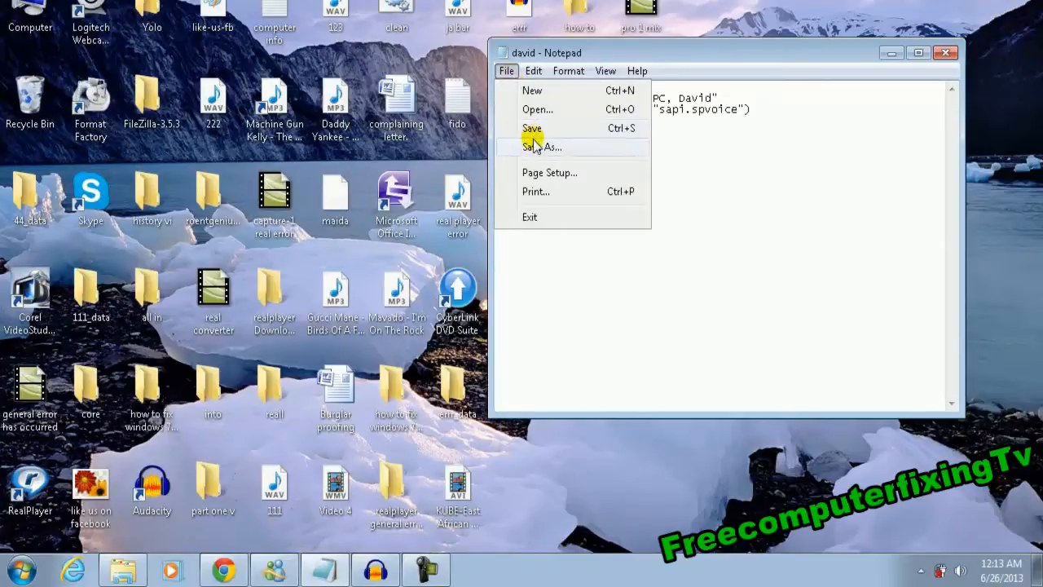
click(541, 146)
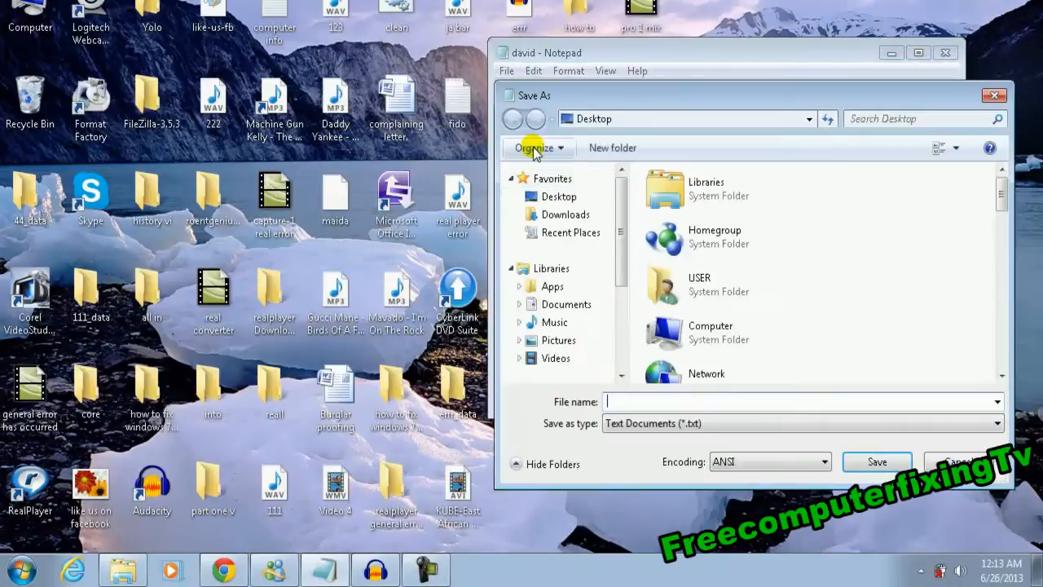
mouse_move(639, 342)
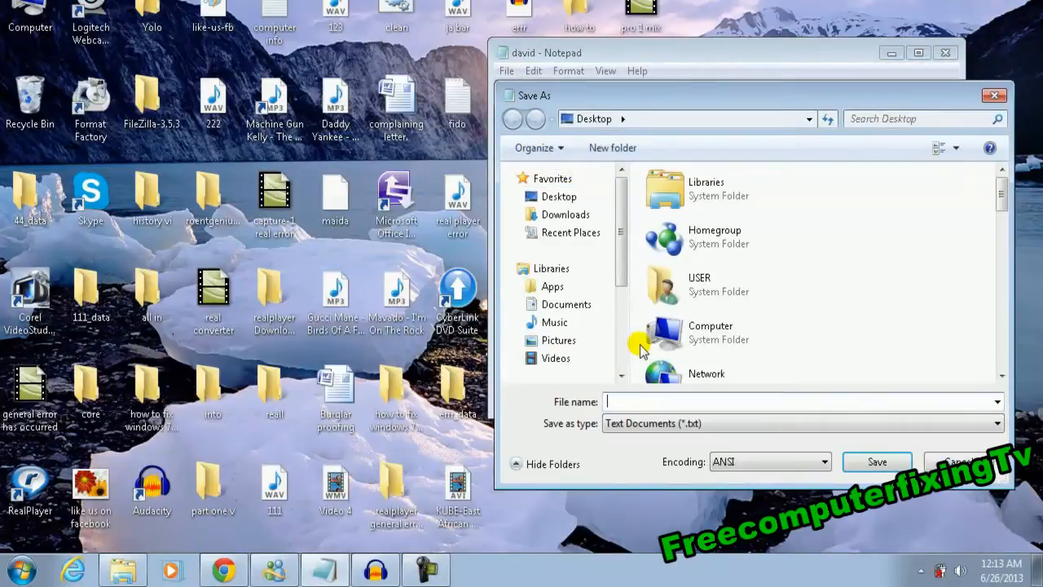
text(dav)
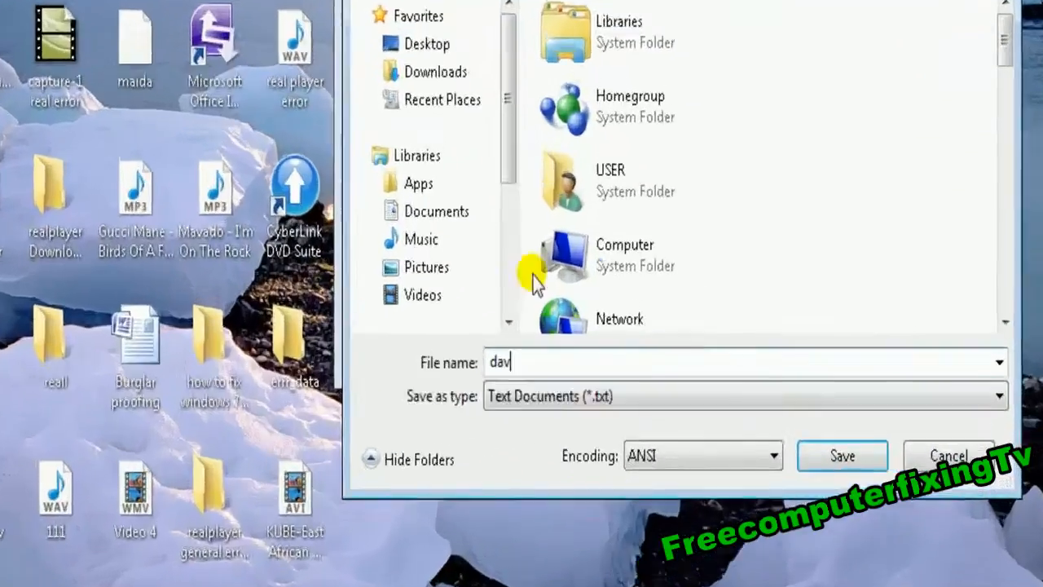
text(id)
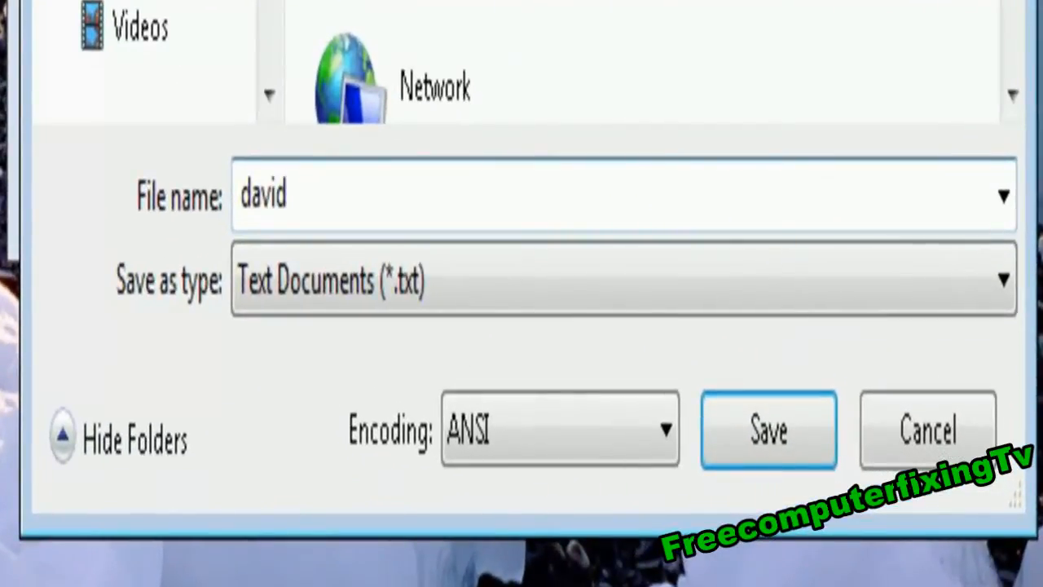
text(.)
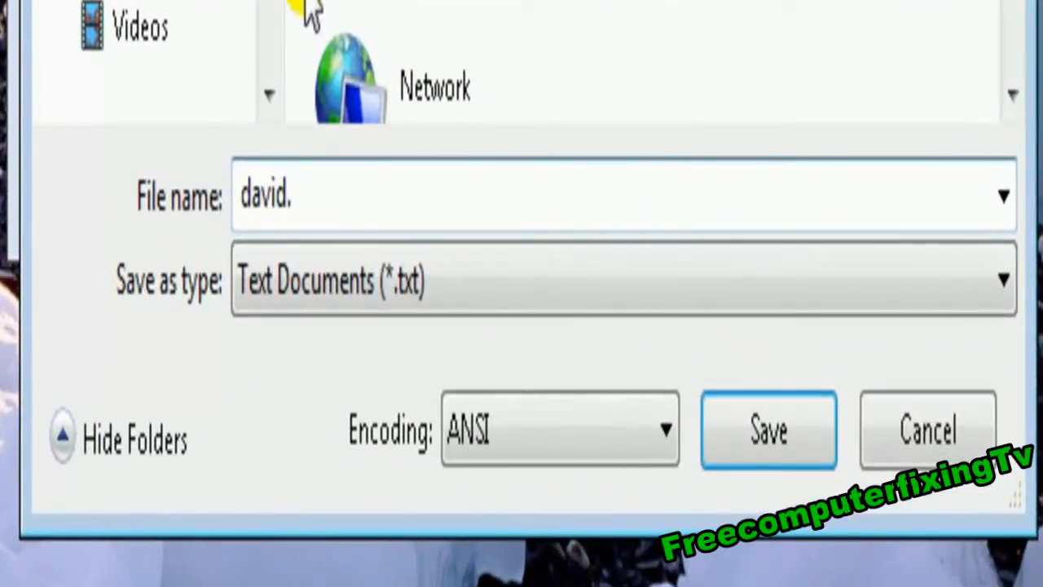
text(v)
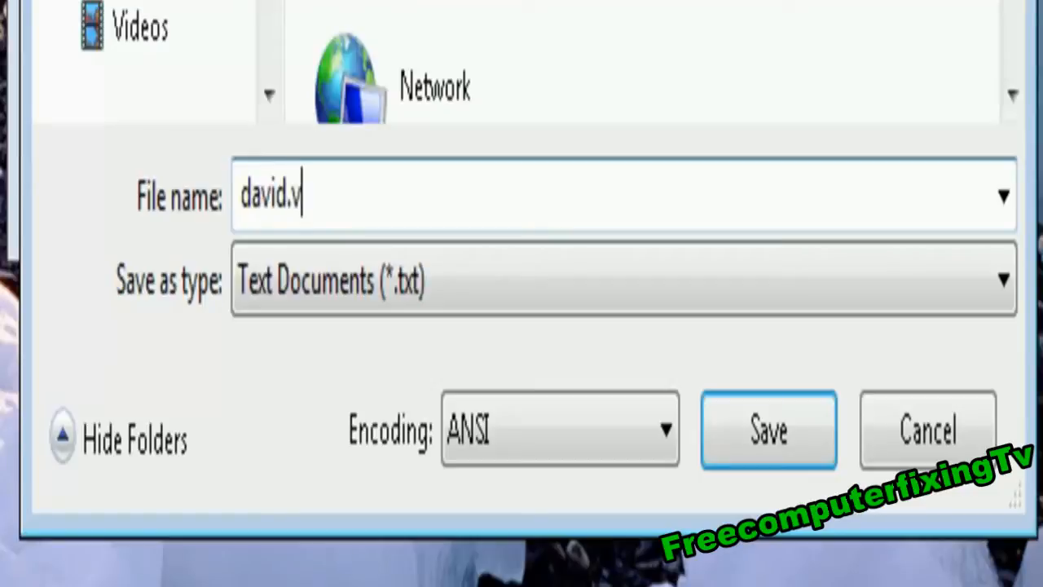
text(bs)
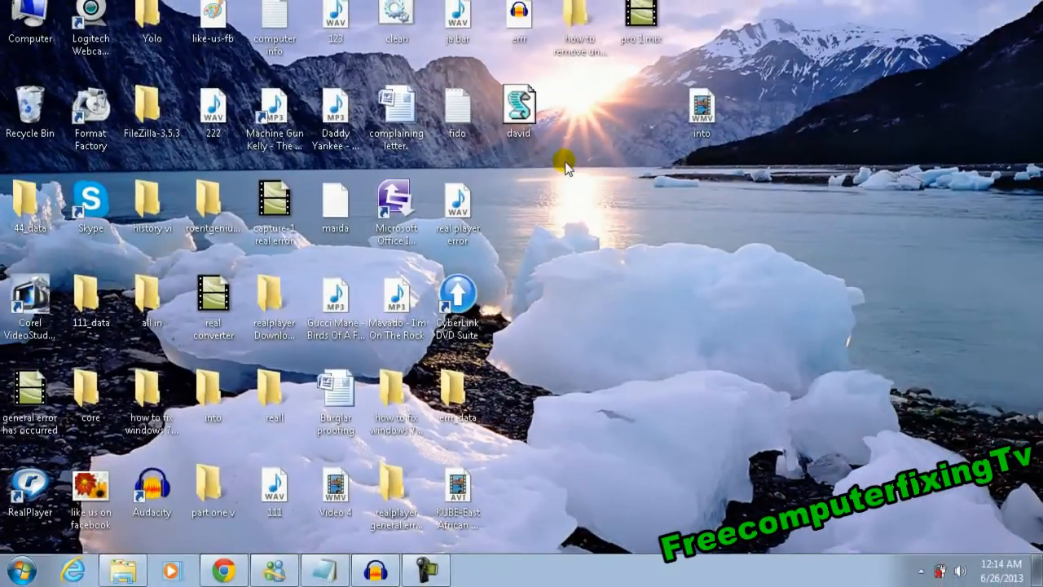
mouse_move(535, 155)
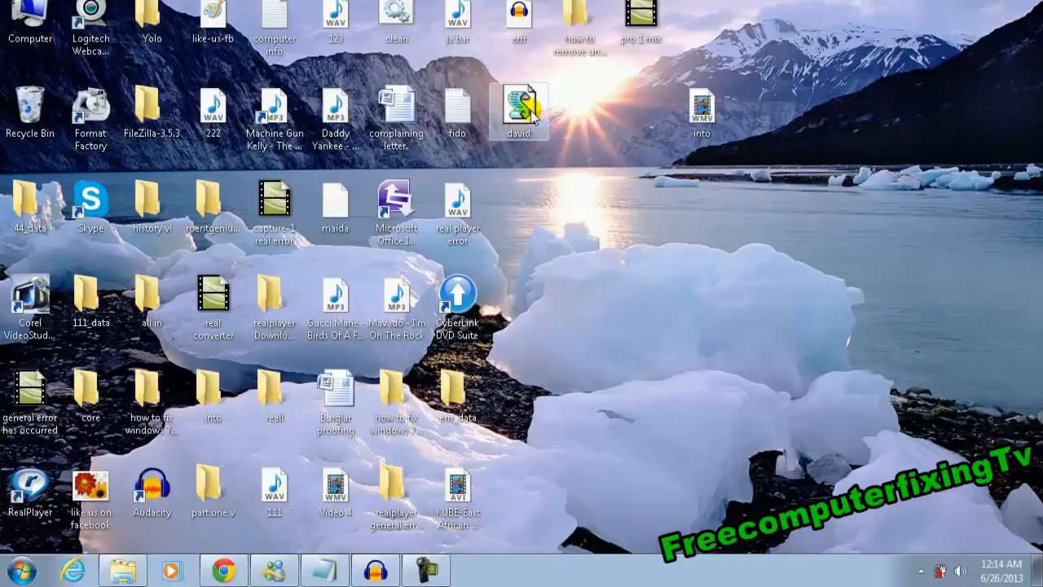
mouse_move(709, 274)
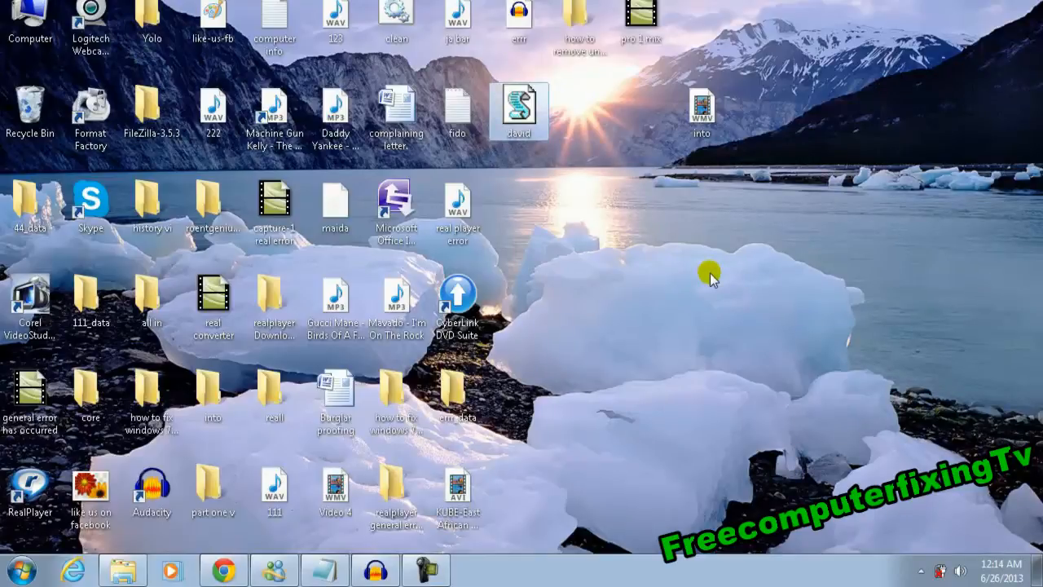
mouse_move(655, 287)
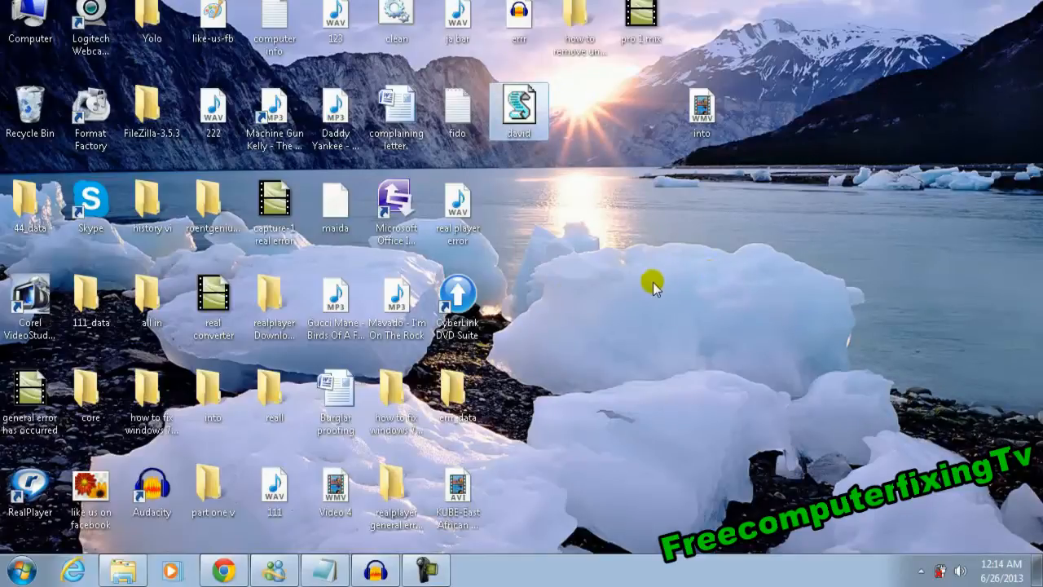
mouse_move(20, 567)
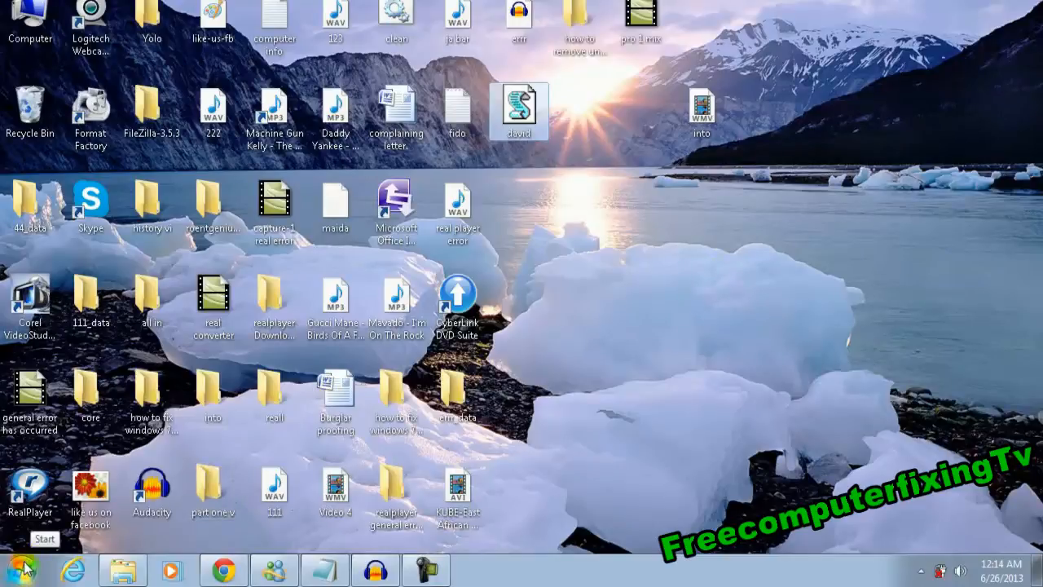
Show All Programs from the Start menu and bring up the Startup folder's context menu
click(19, 567)
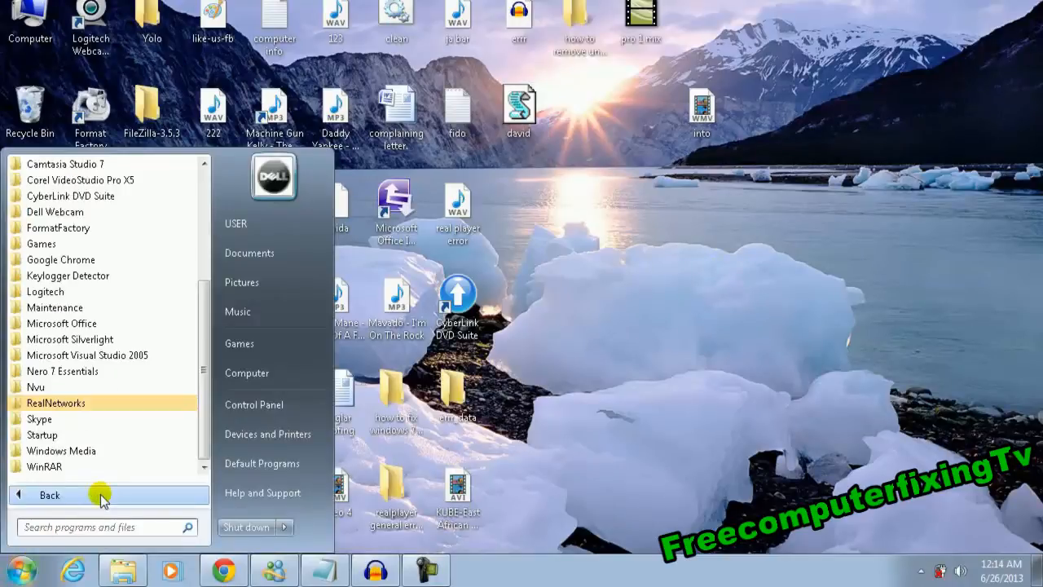
mouse_move(43, 434)
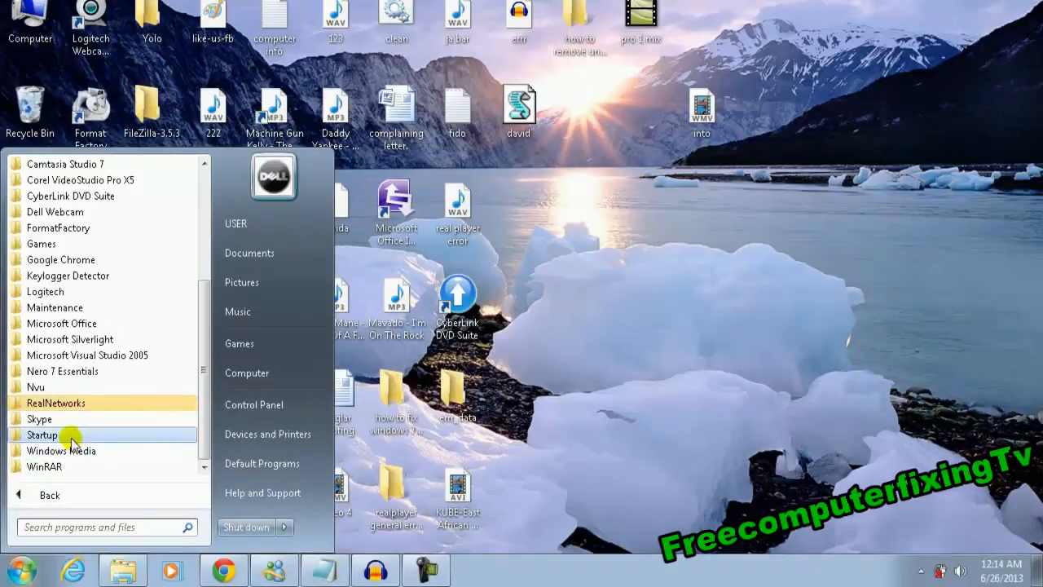
right_click(43, 434)
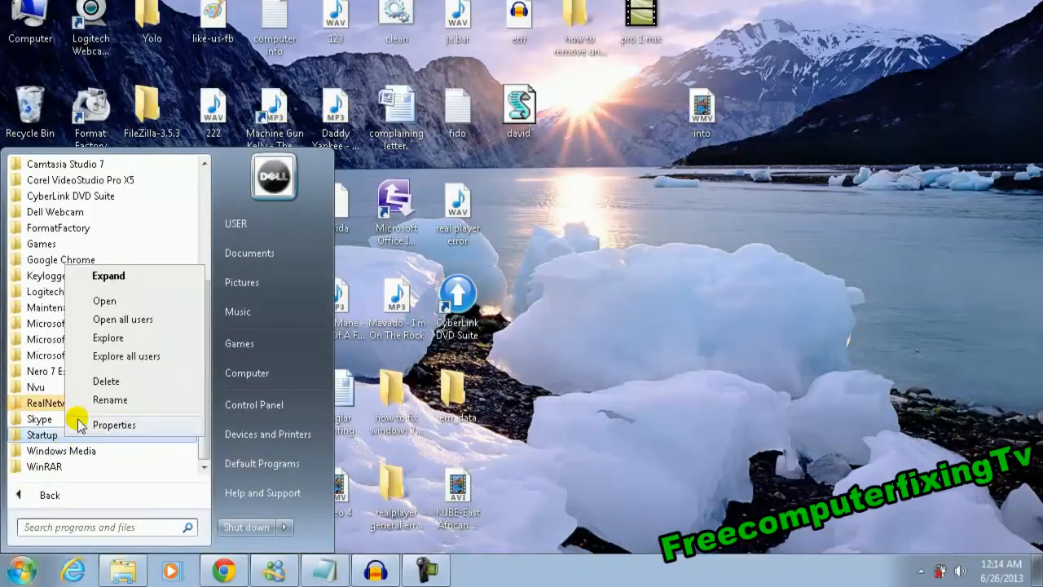
mouse_move(136, 343)
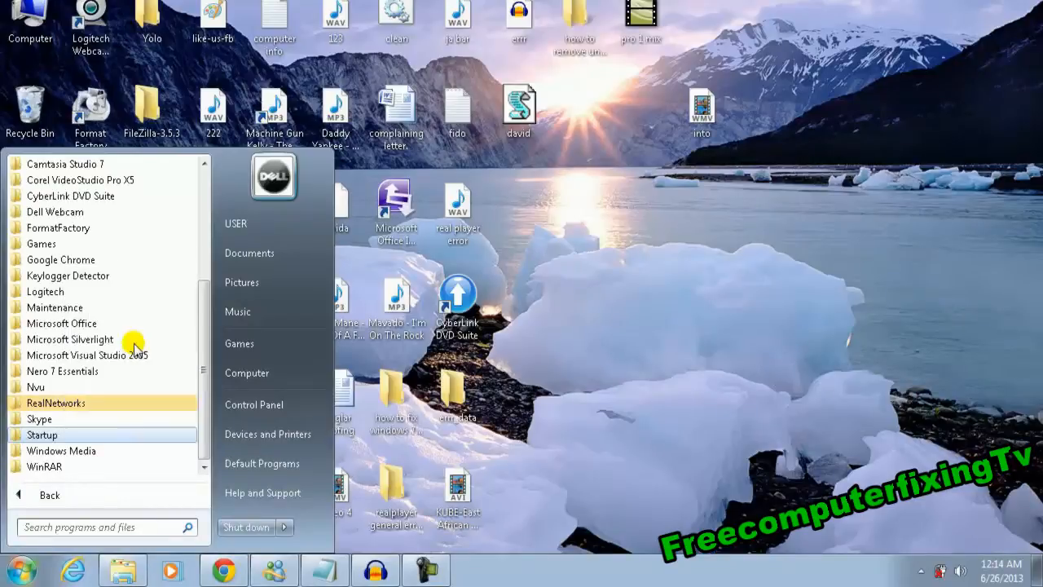
In the Startup folder, delete the old david script and confirm sending it to the Recycle Bin
click(42, 433)
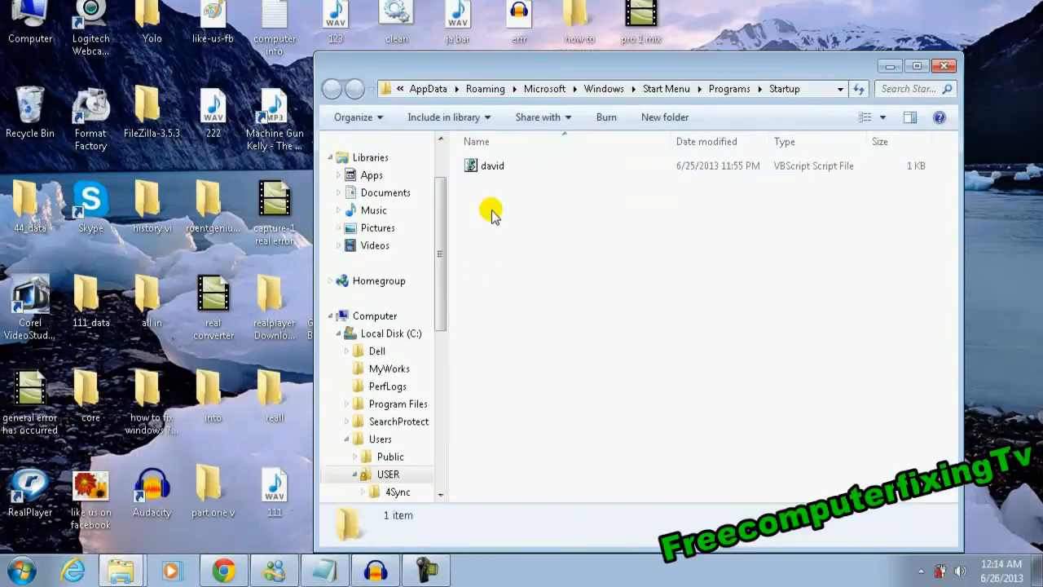
click(492, 167)
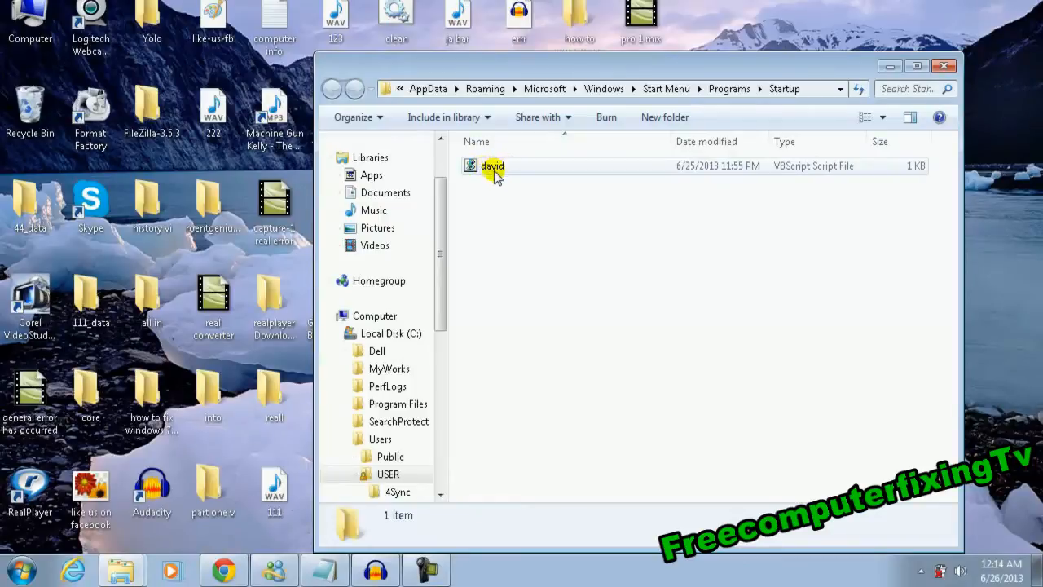
click(492, 166)
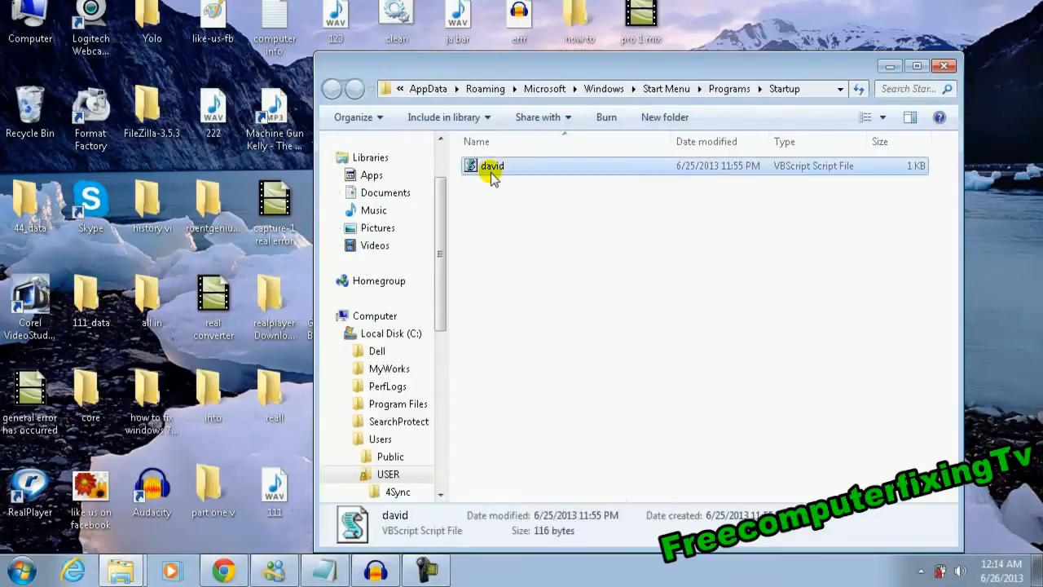
right_click(492, 166)
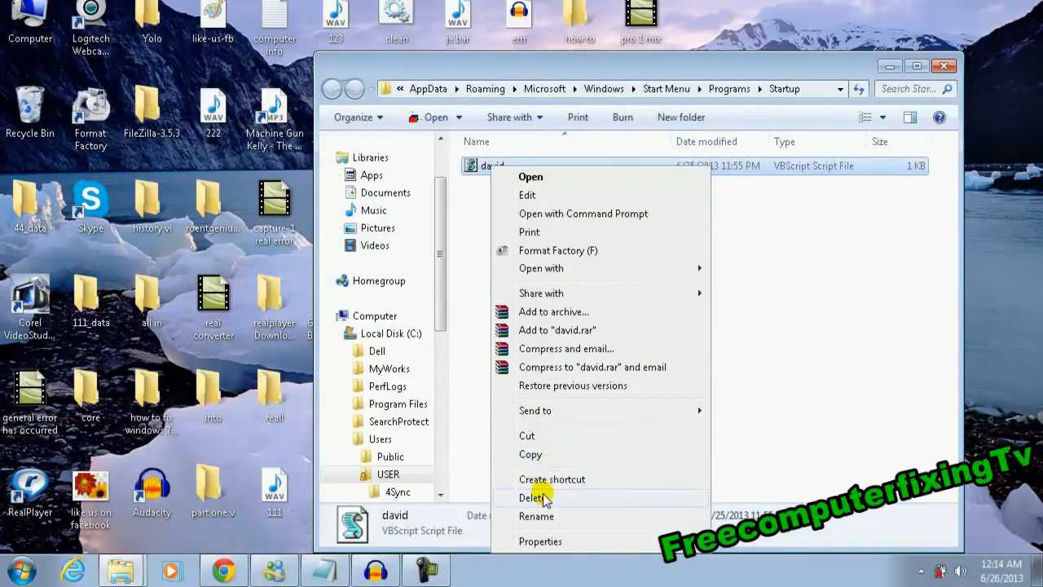
click(534, 498)
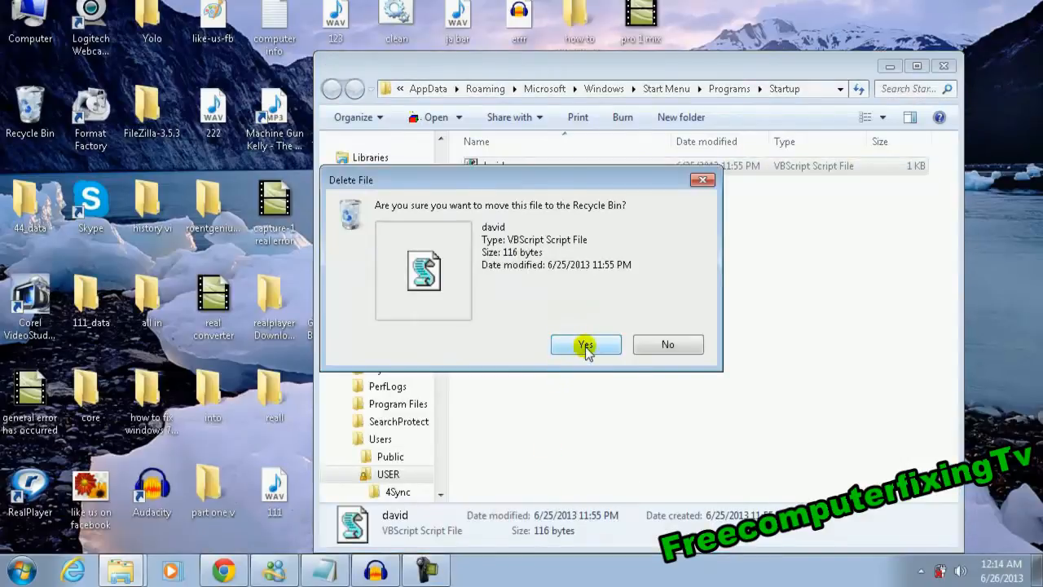
click(585, 344)
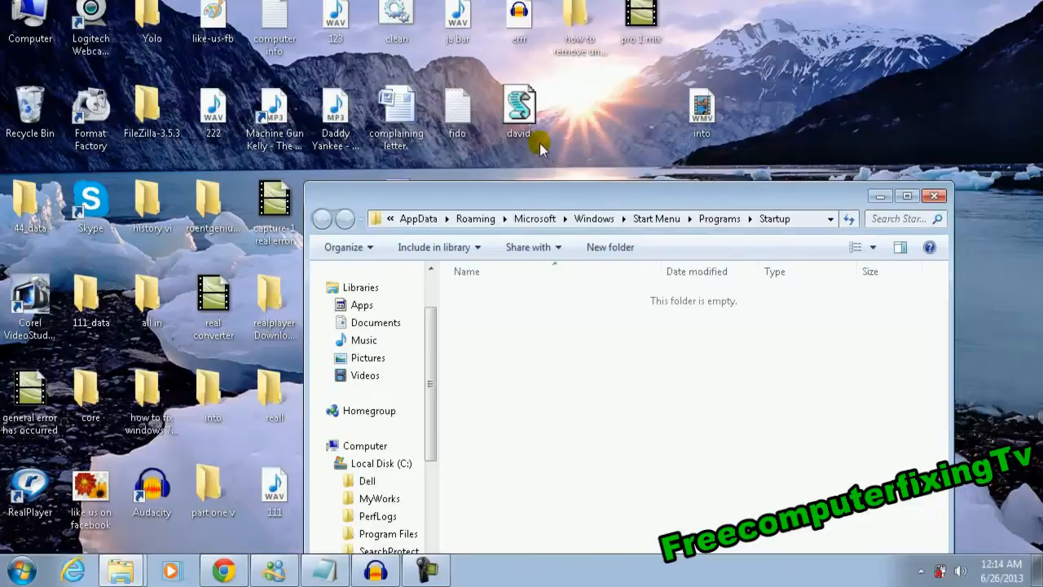
Drag the desktop david.vbs into the now-empty Startup folder
drag(519, 110, 508, 269)
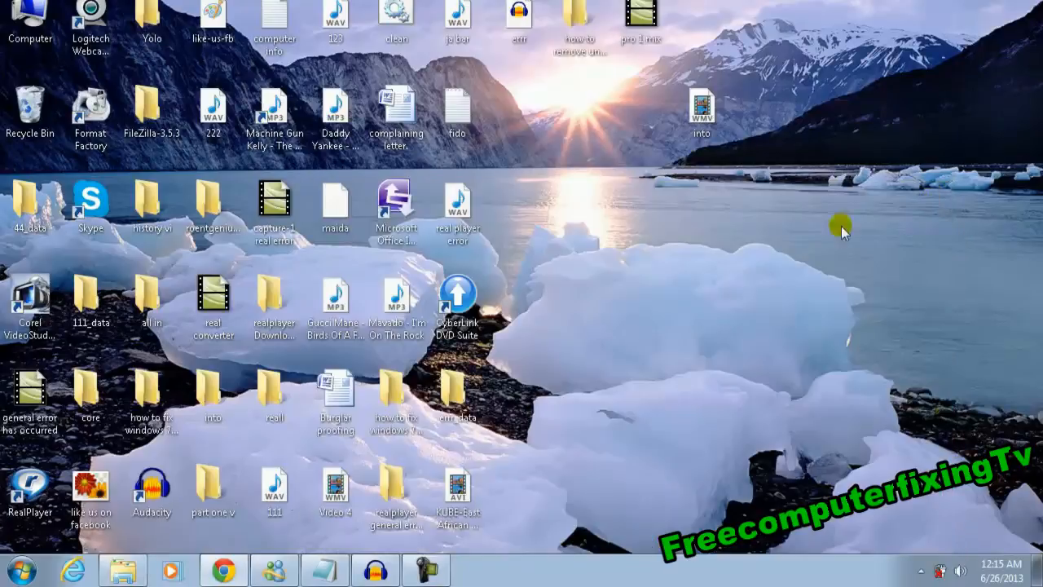
mouse_move(779, 259)
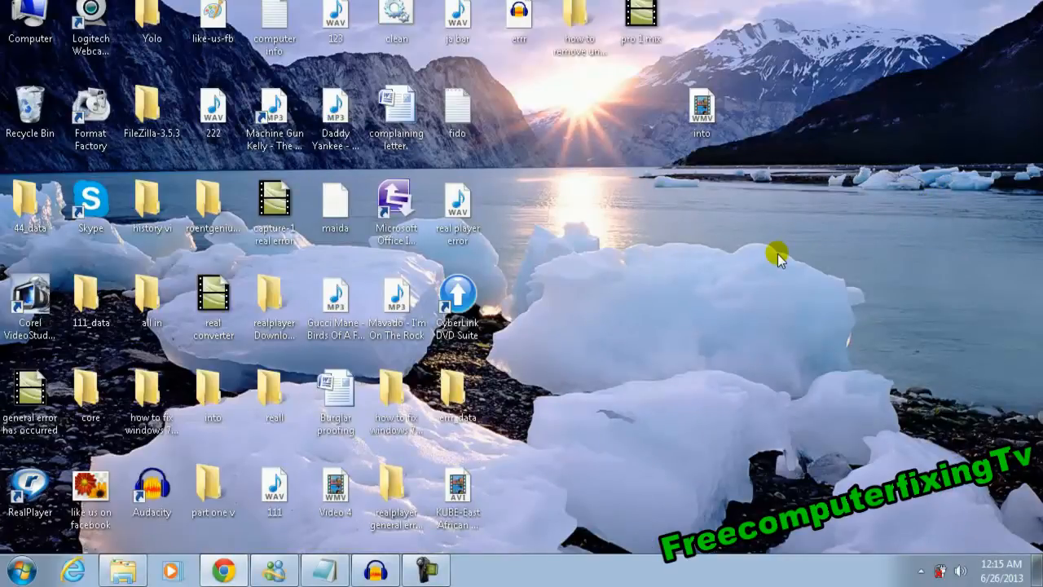
Reopen david.vbs in Notepad and retype 'David' in the welcome line
click(324, 567)
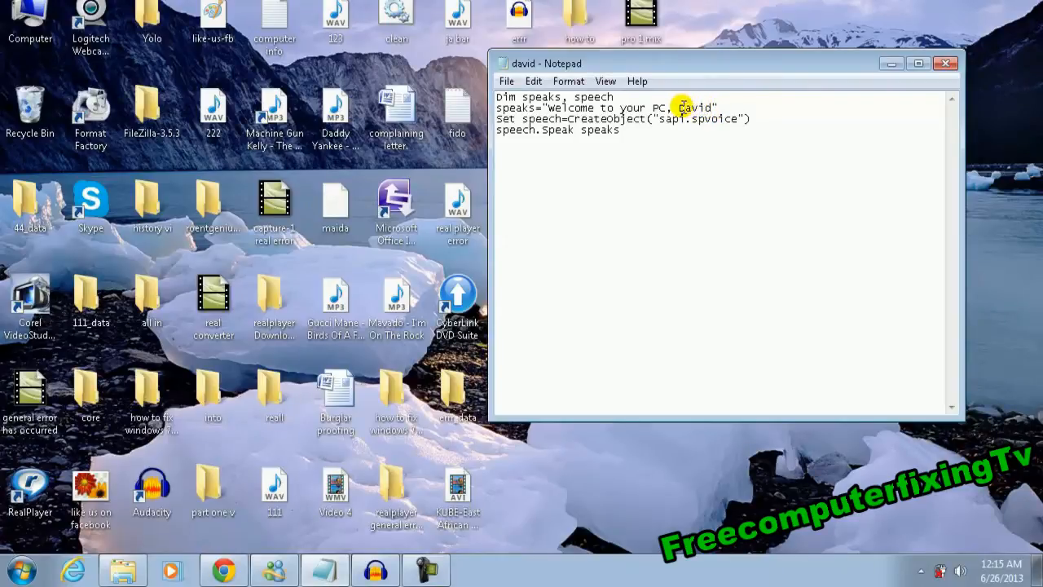
text(David)
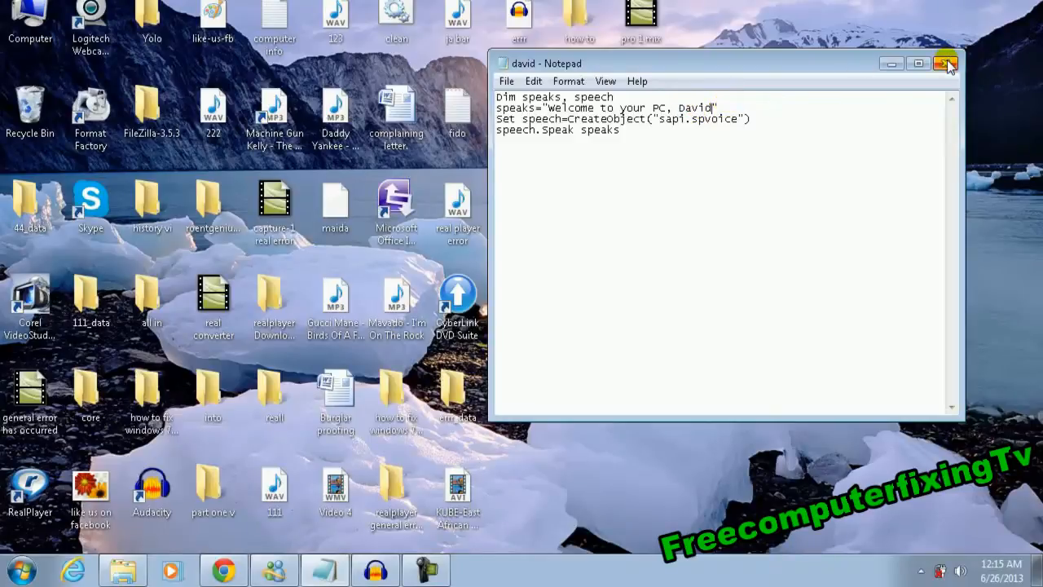
mouse_move(946, 64)
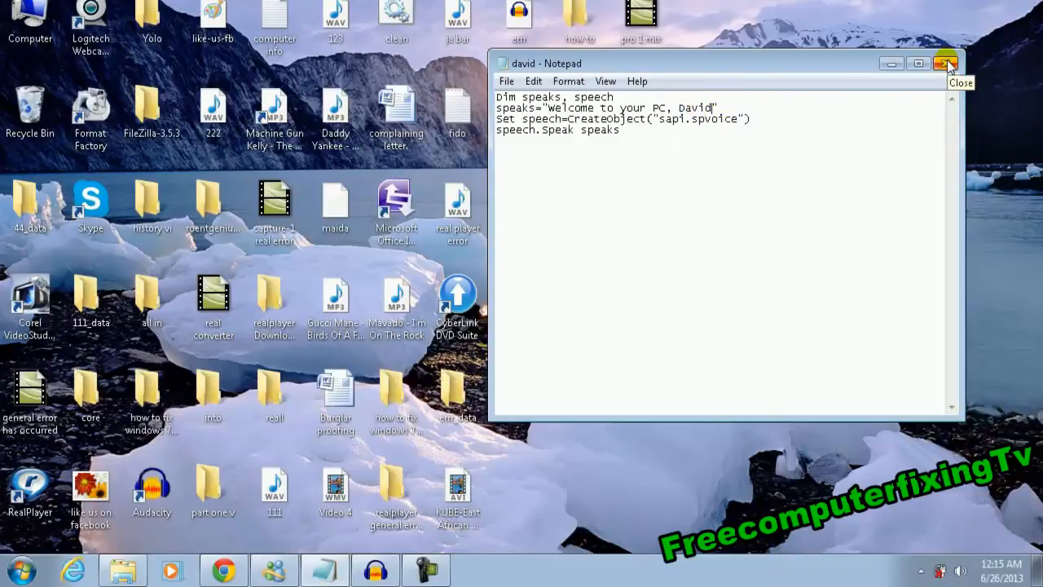